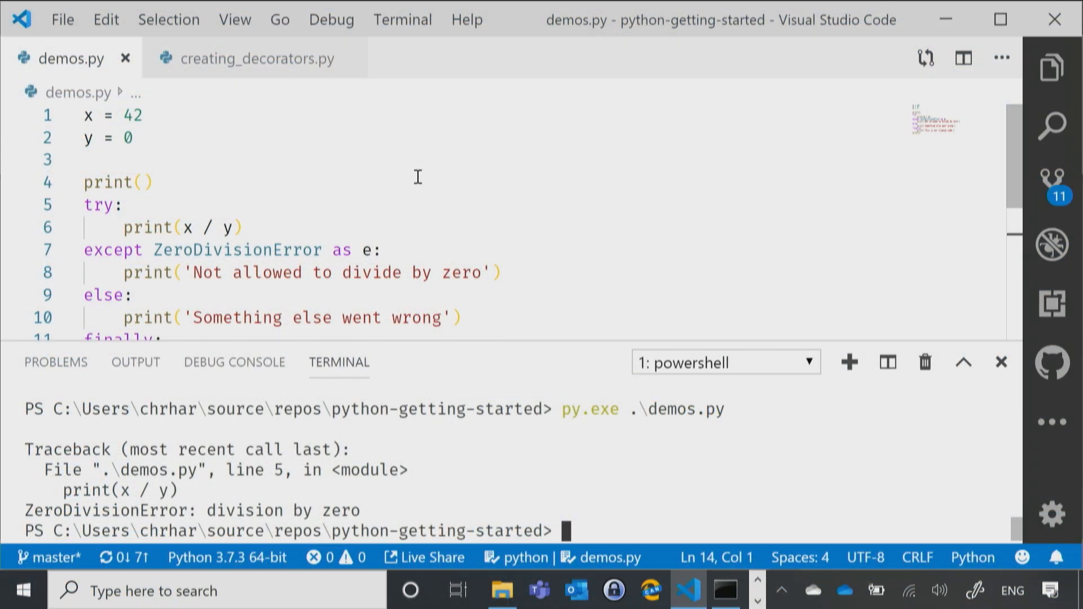
type("py.exe .\\demos.py")
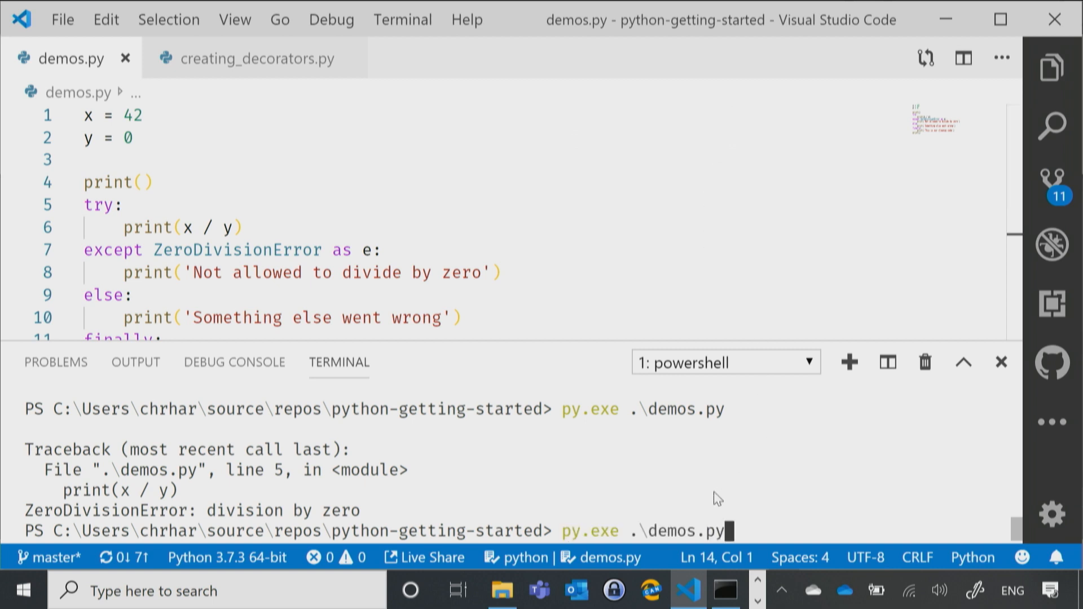